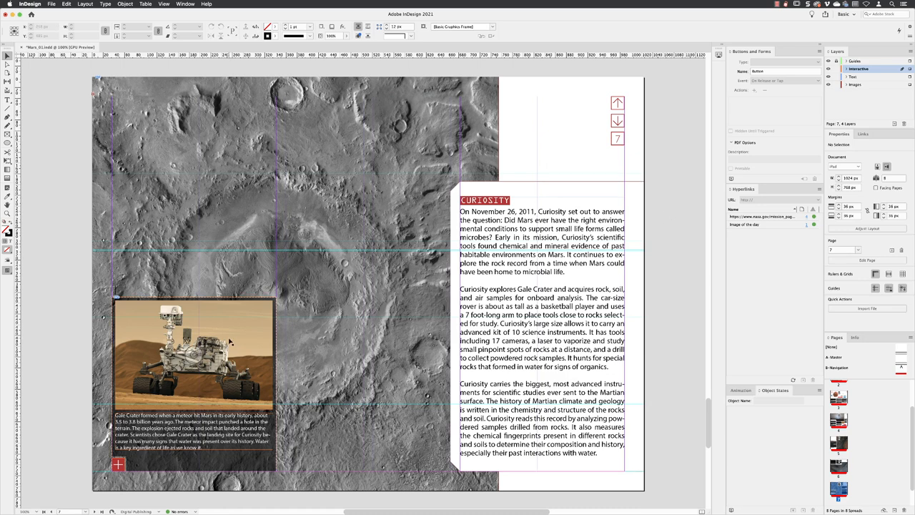
Name the plus button Plus and add a Show/Hide action showing Caption and hiding Plus.
click(193, 354)
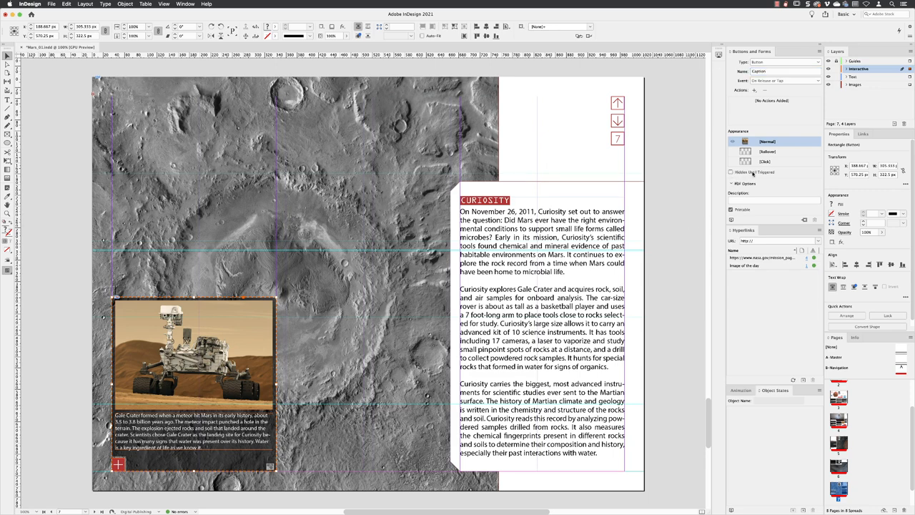
click(732, 172)
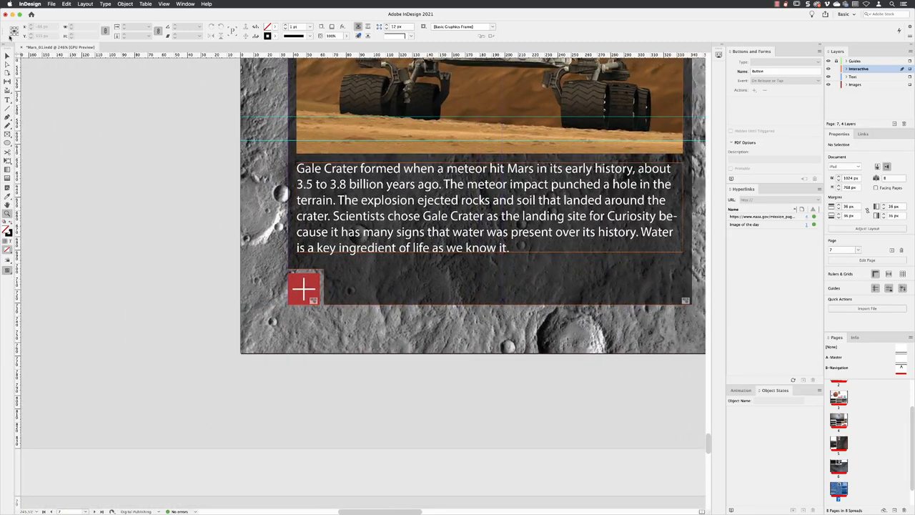
click(304, 288)
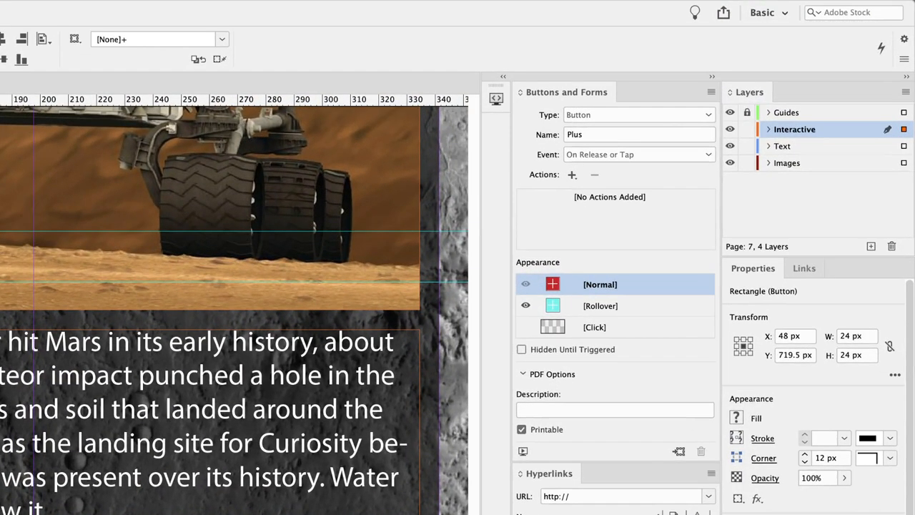
mouse_move(581, 305)
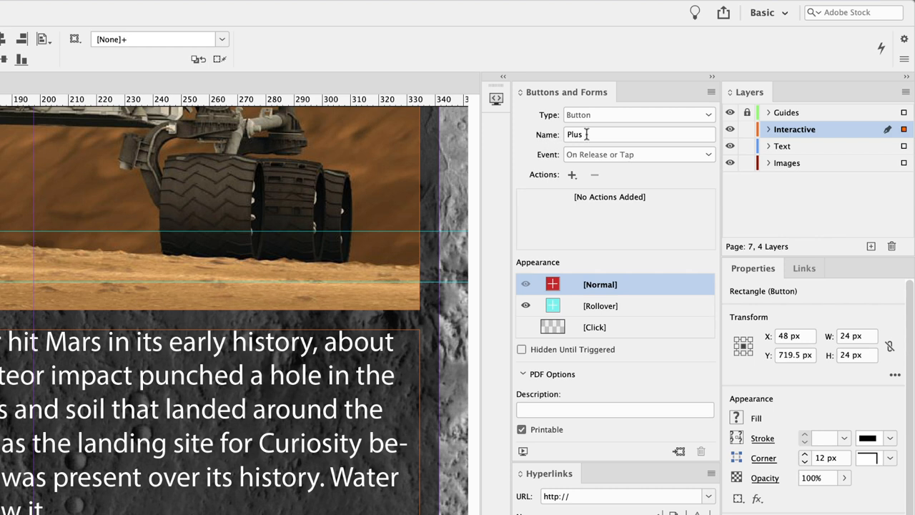
click(572, 174)
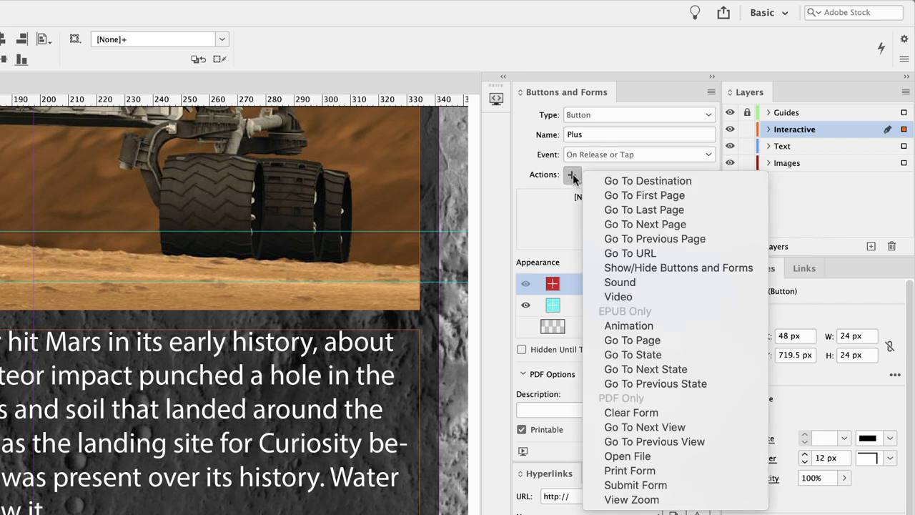
mouse_move(678, 268)
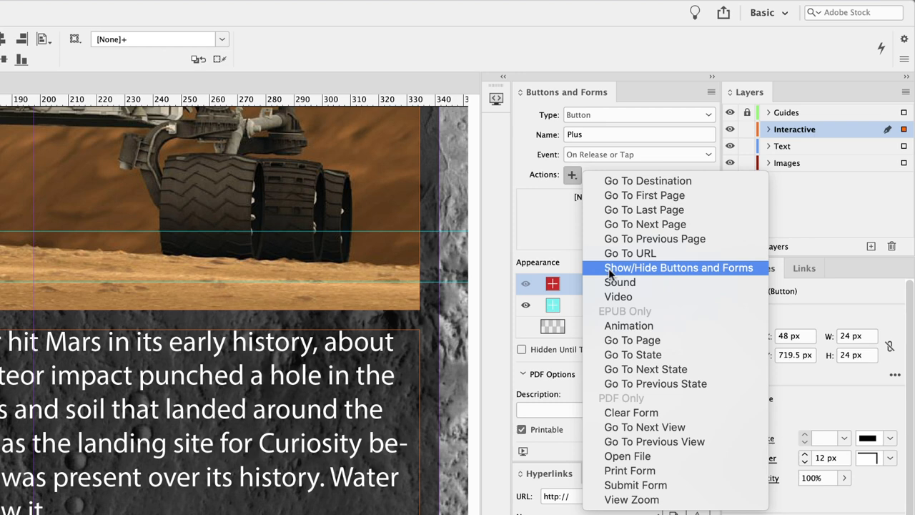
click(678, 268)
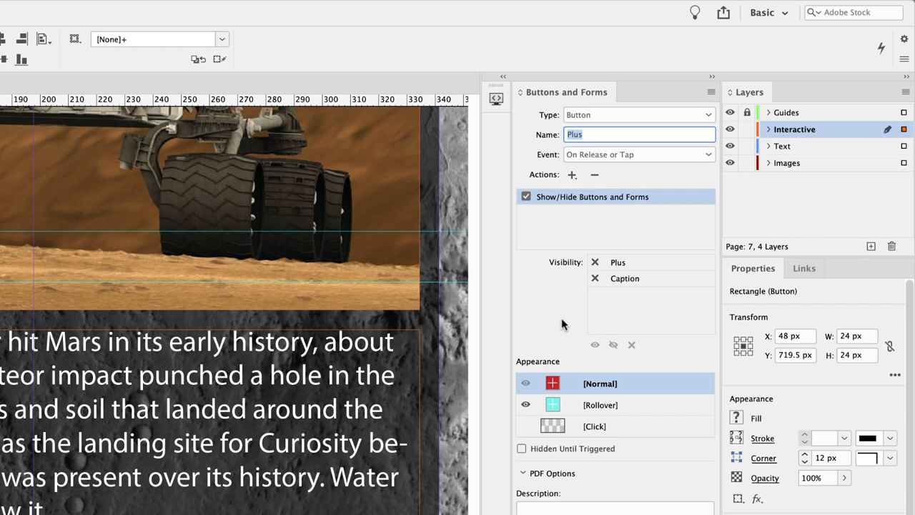
mouse_move(548, 207)
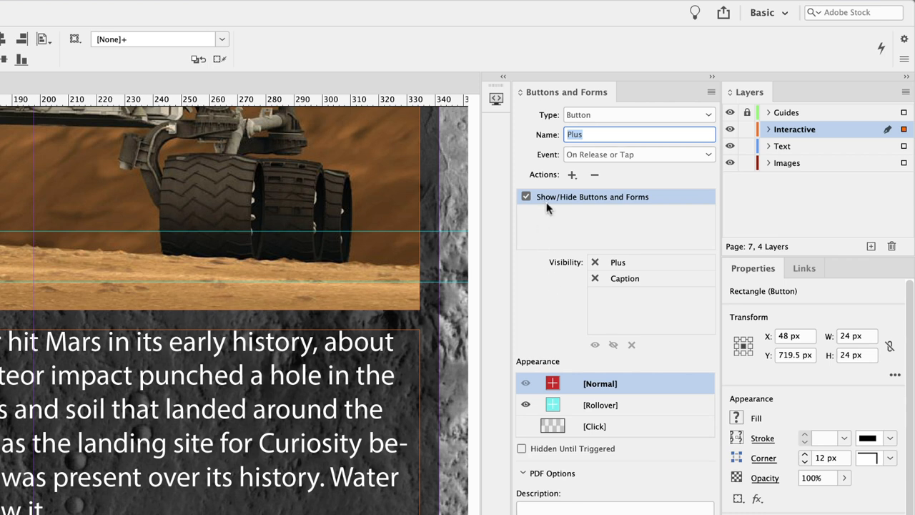
mouse_move(642, 306)
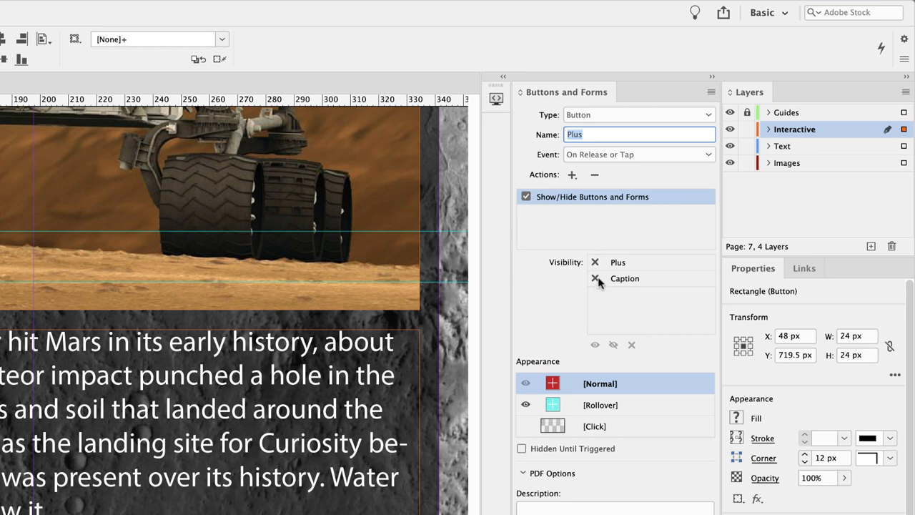
mouse_move(599, 286)
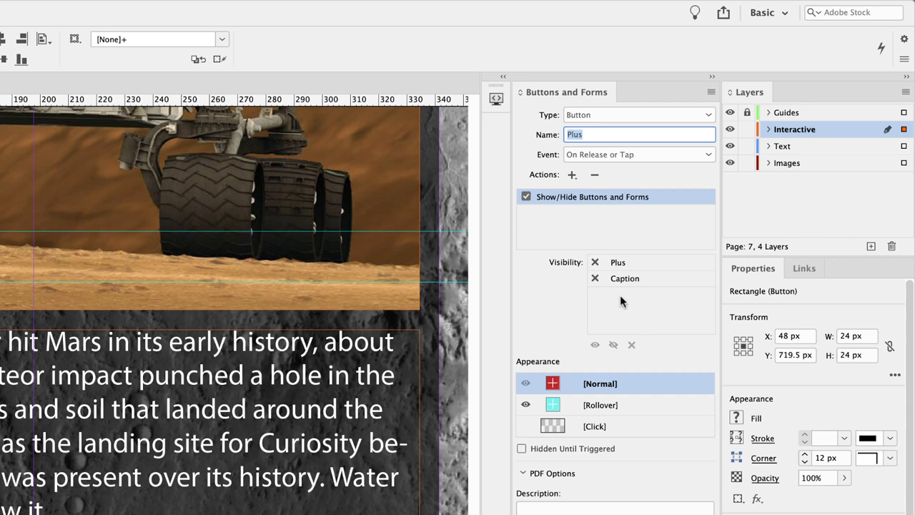
mouse_move(622, 301)
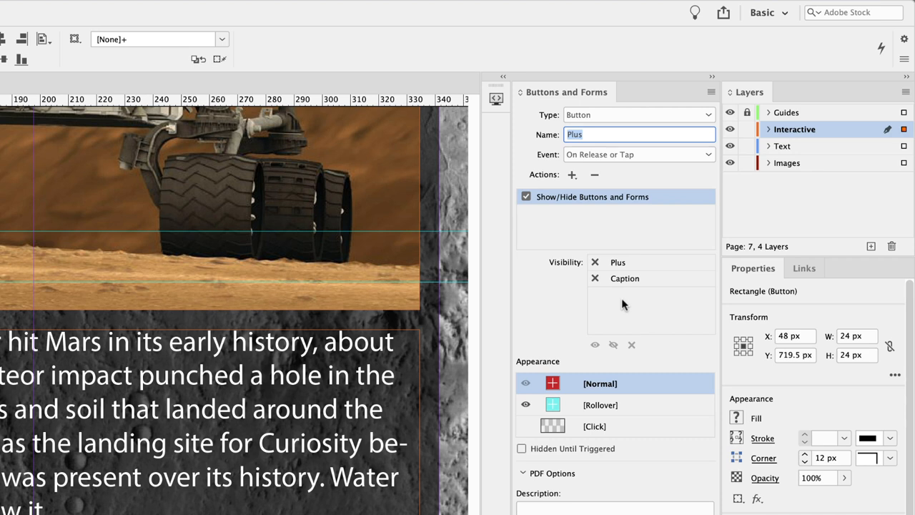
mouse_move(626, 301)
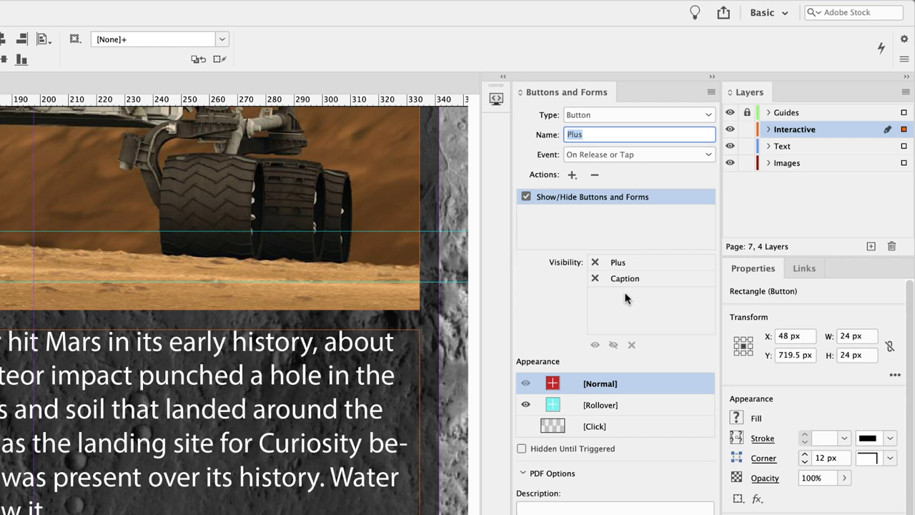
mouse_move(607, 303)
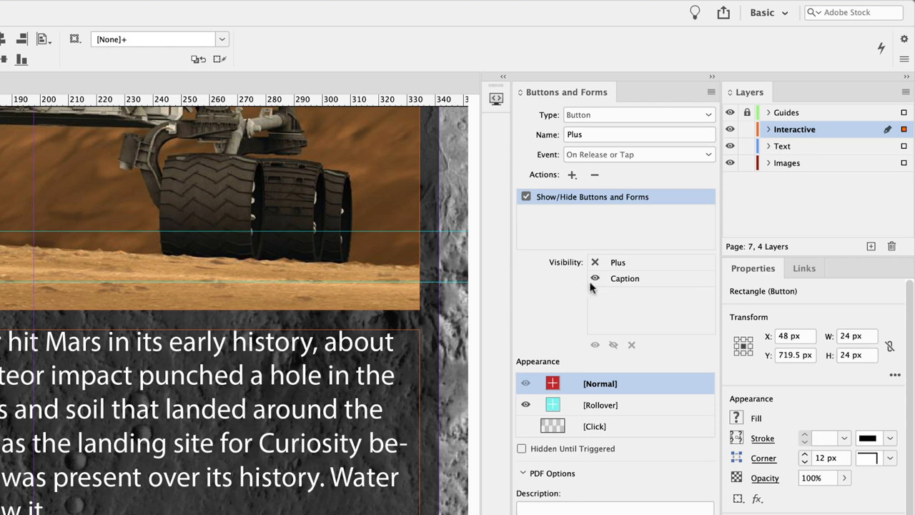
mouse_move(642, 286)
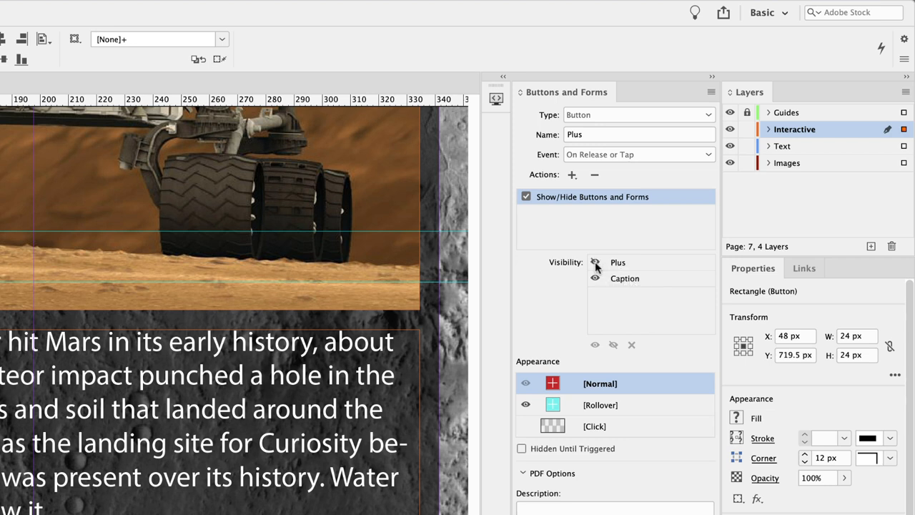
click(594, 261)
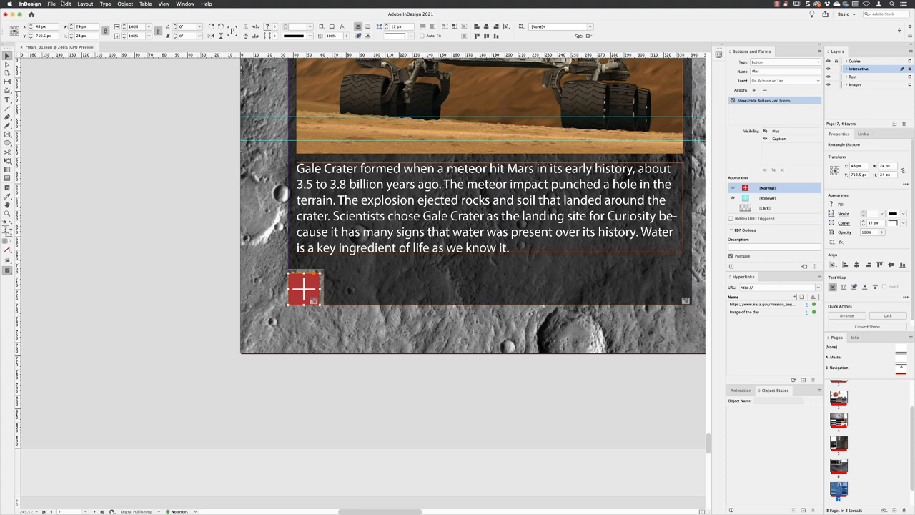
Duplicate the plus button just to its left and name the copy Minus.
click(67, 4)
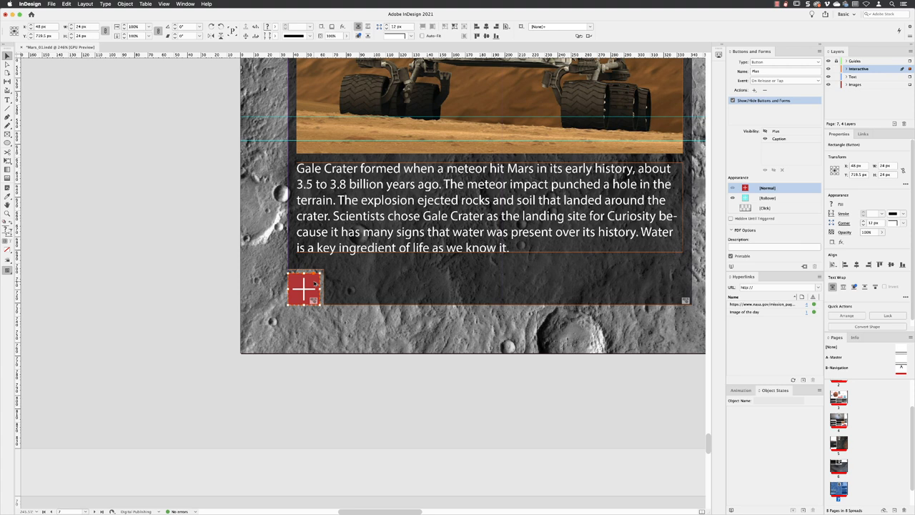
drag(303, 287, 275, 289)
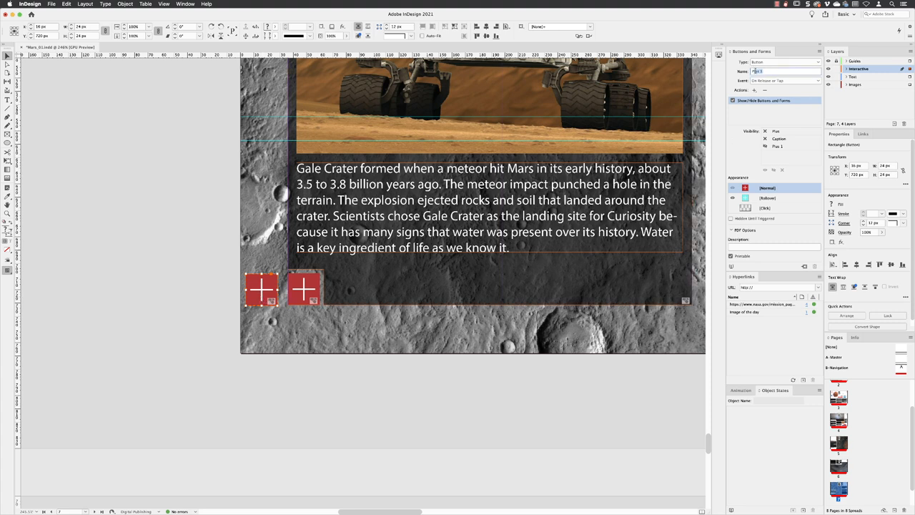
text(Minus)
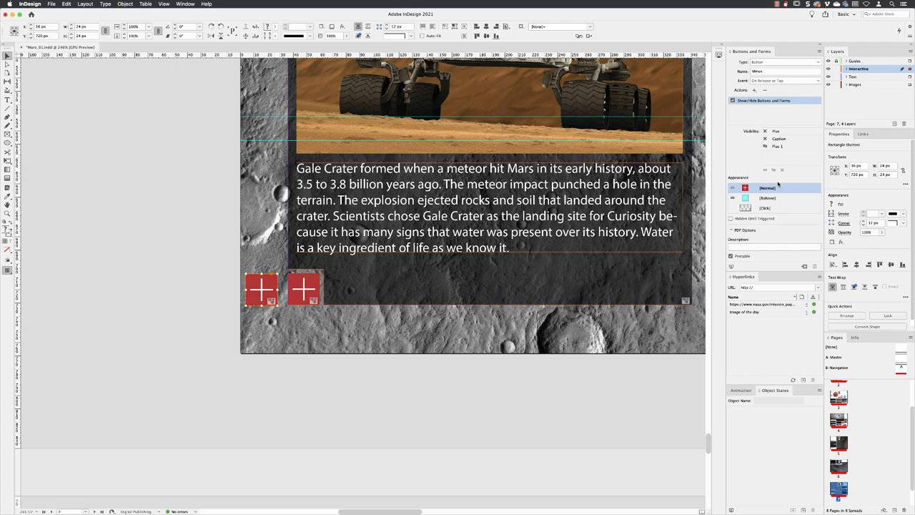
mouse_move(395, 292)
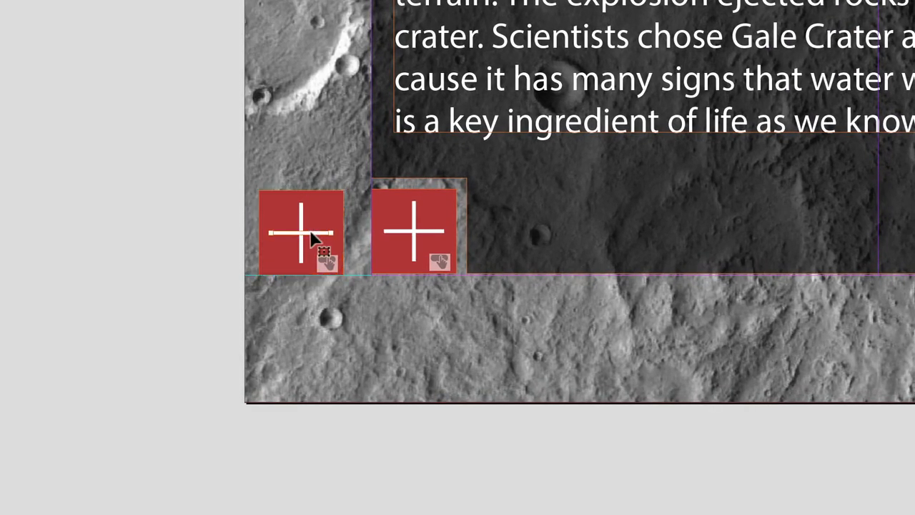
mouse_move(323, 208)
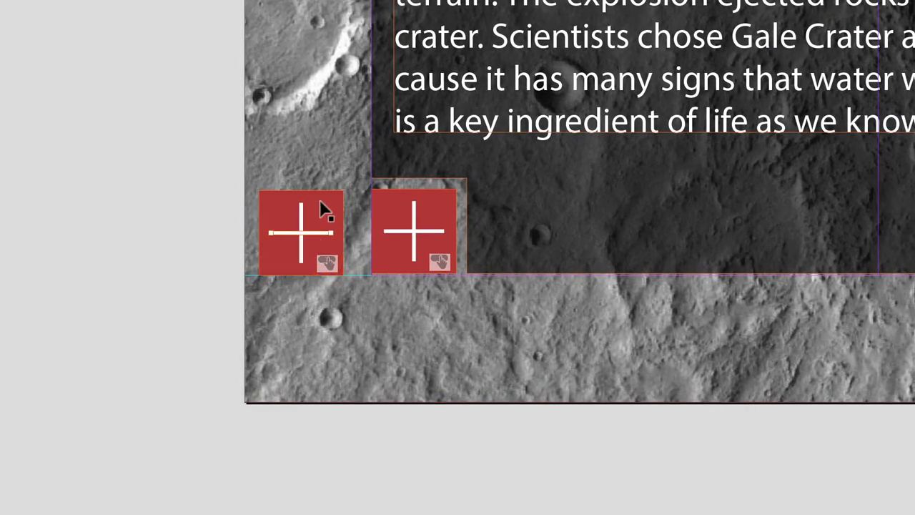
mouse_move(306, 222)
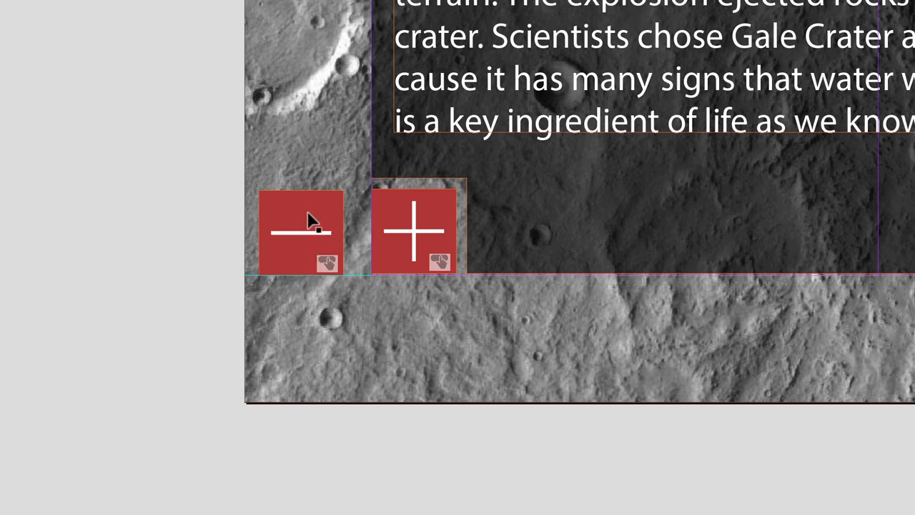
mouse_move(303, 289)
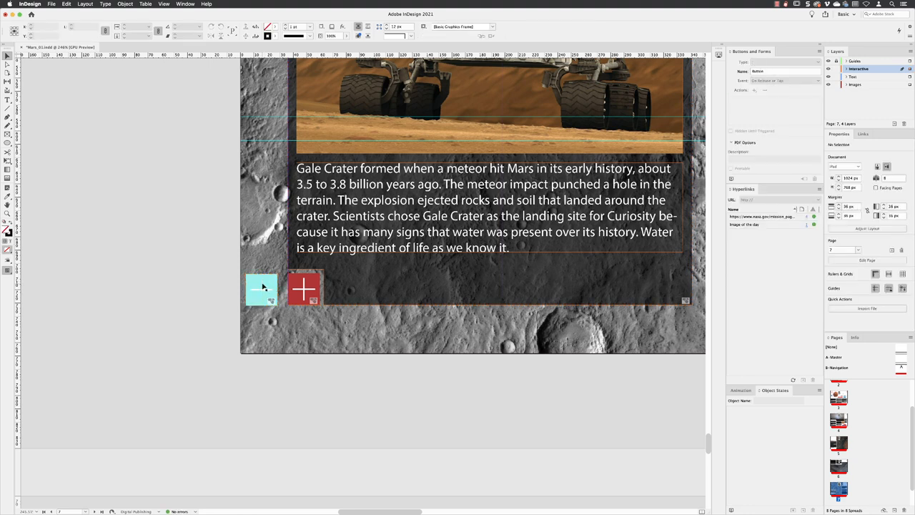
Set Minus's Show/Hide action to show Plus, hide Caption and Minus, and start hidden.
click(261, 289)
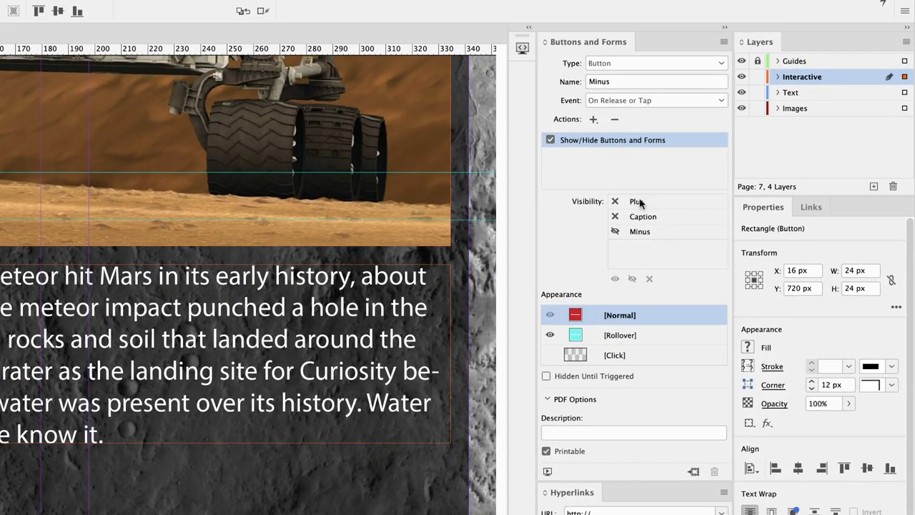
click(614, 231)
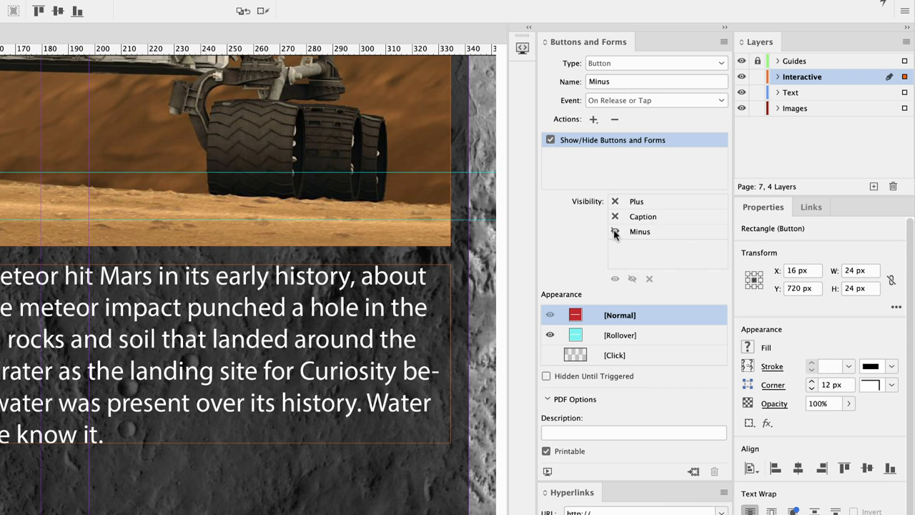
click(615, 232)
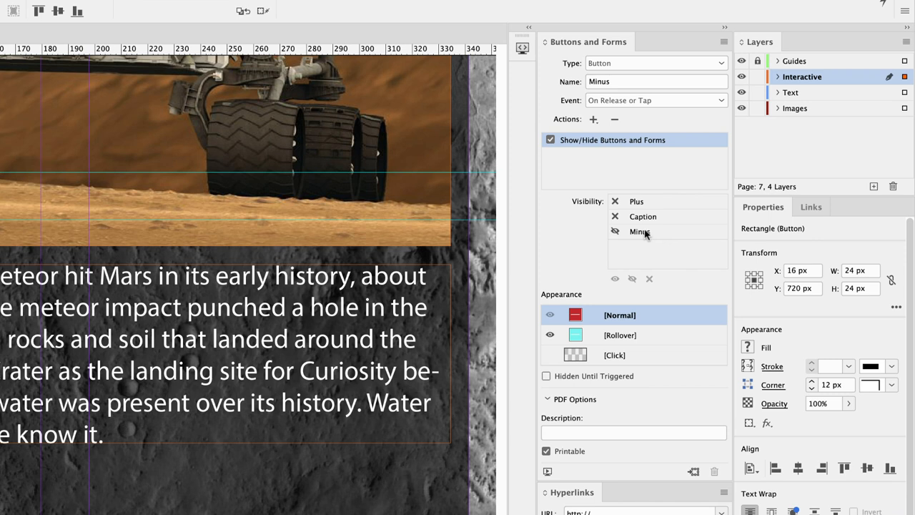
mouse_move(634, 236)
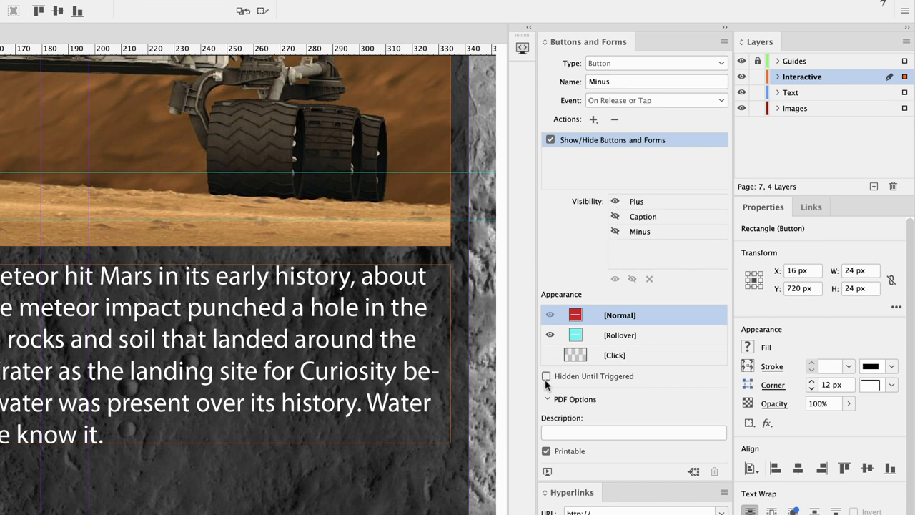
click(546, 375)
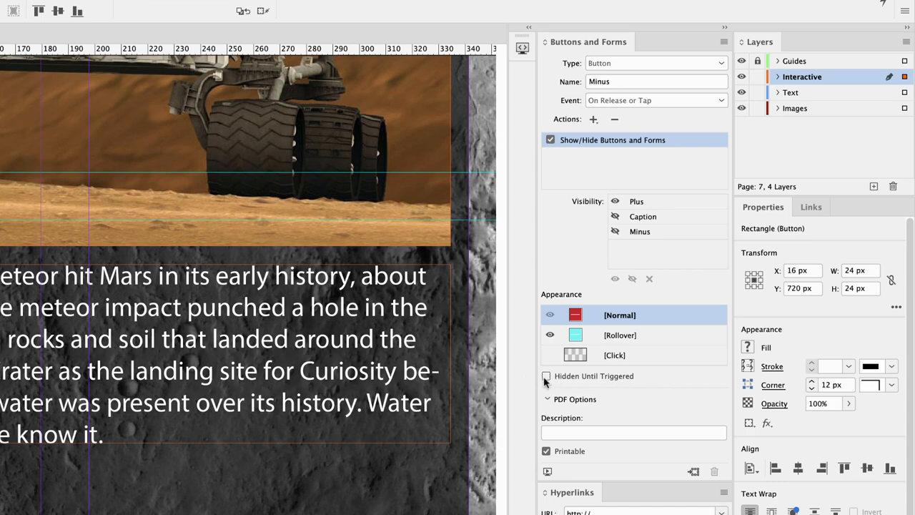
click(546, 375)
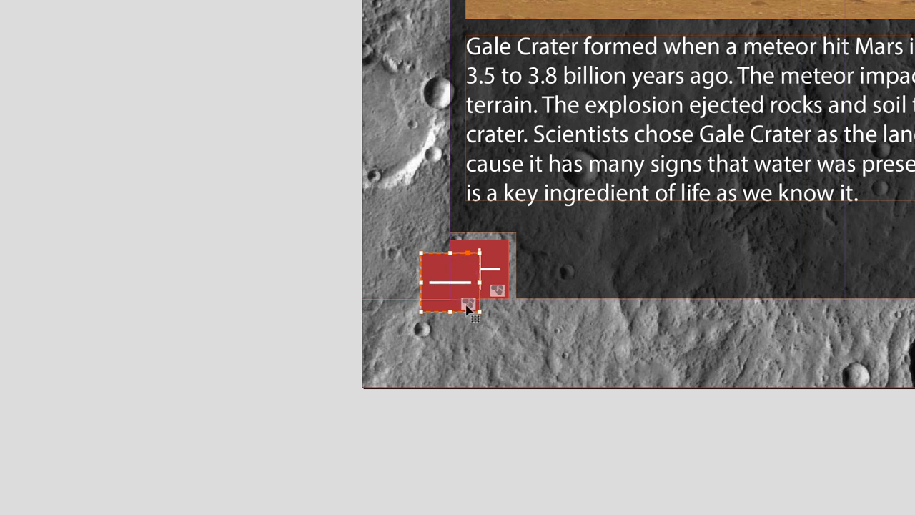
mouse_move(461, 297)
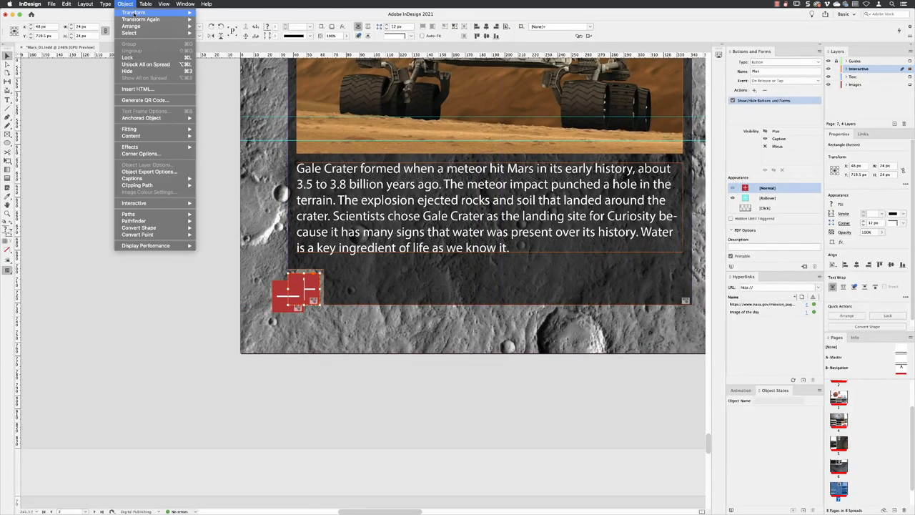
mouse_move(131, 27)
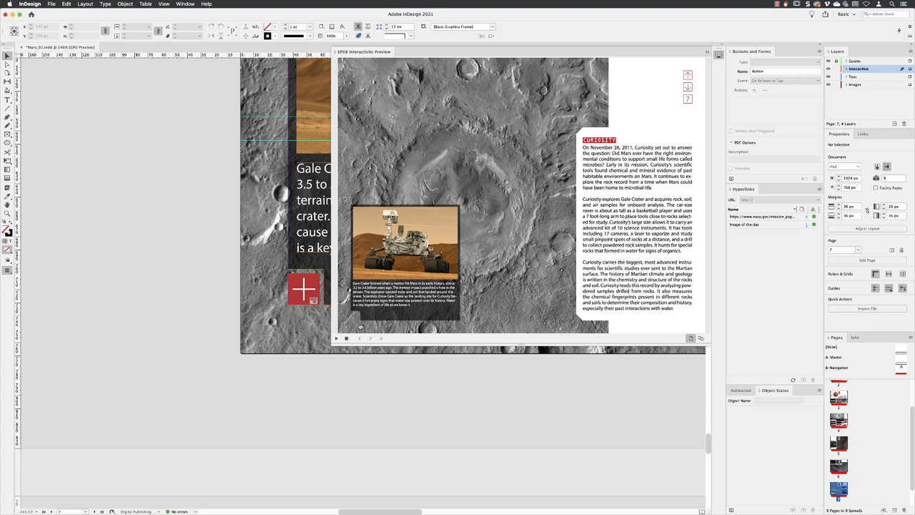
mouse_move(395, 313)
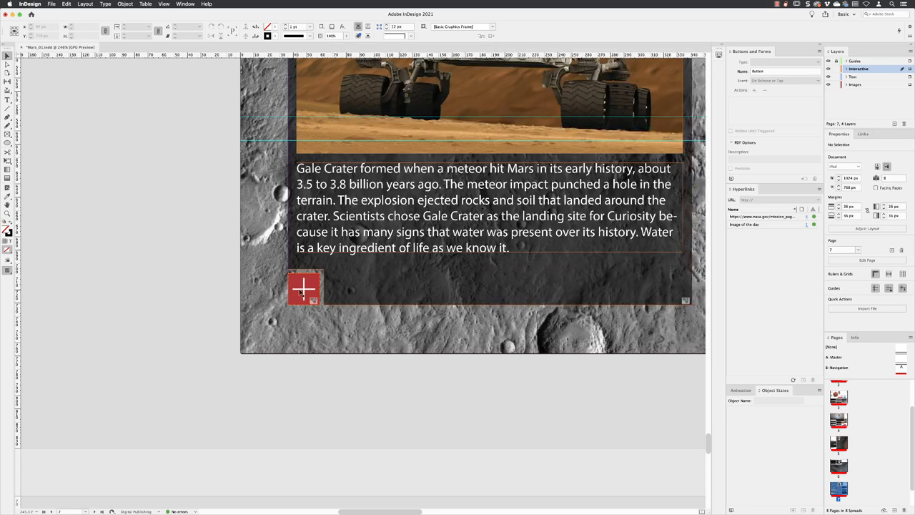
Select the Plus button to revise its Show/Hide action.
click(304, 289)
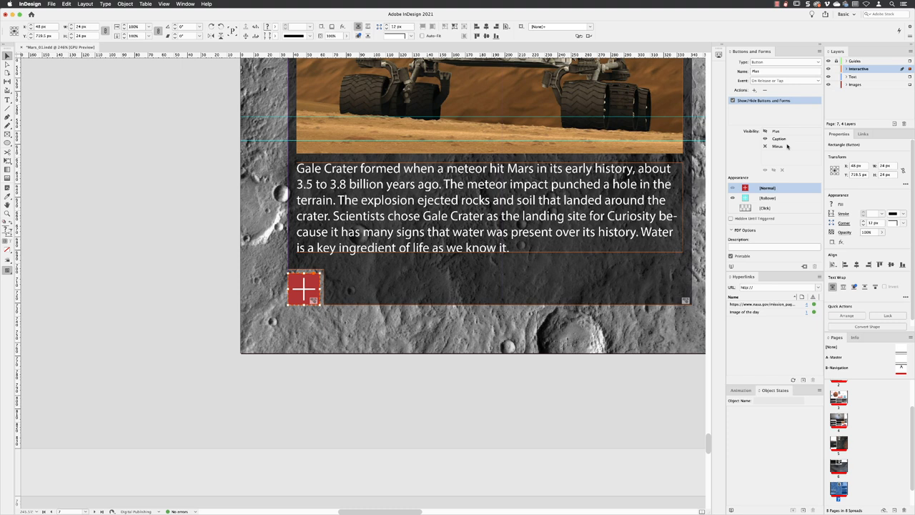
mouse_move(765, 148)
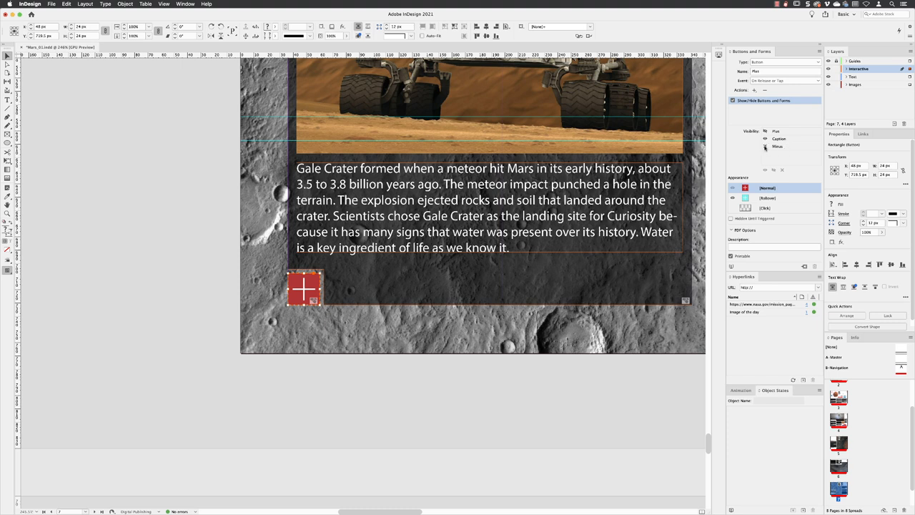
mouse_move(792, 148)
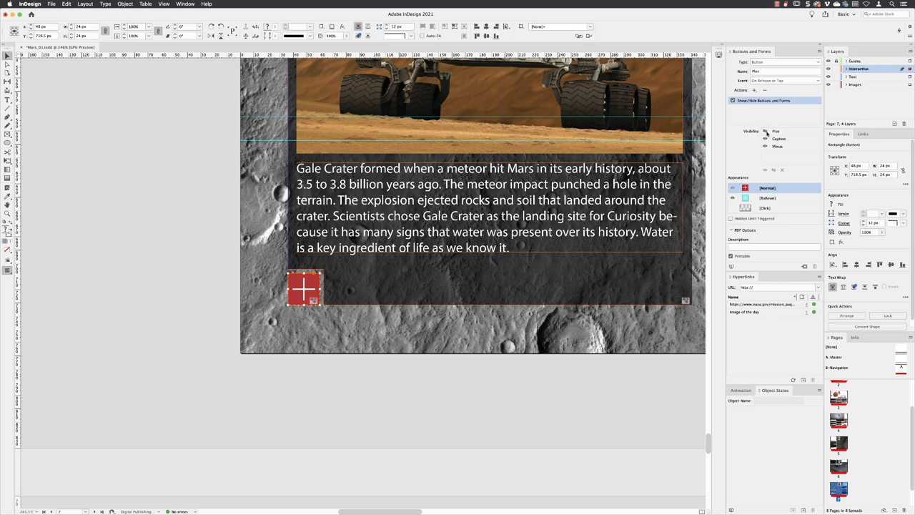
mouse_move(327, 379)
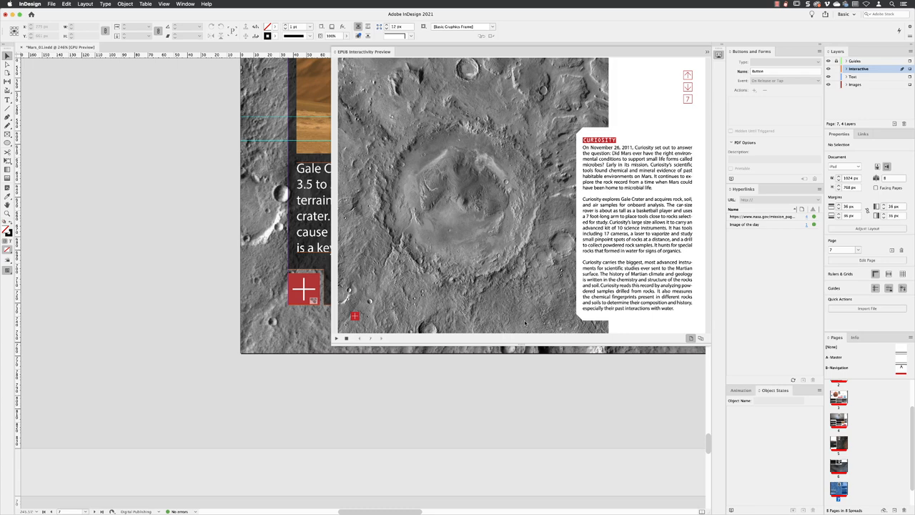
mouse_move(725, 151)
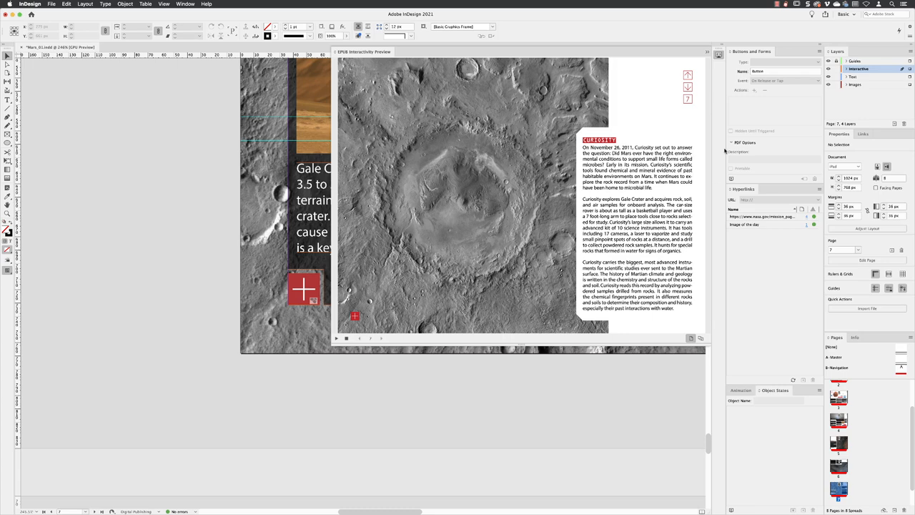